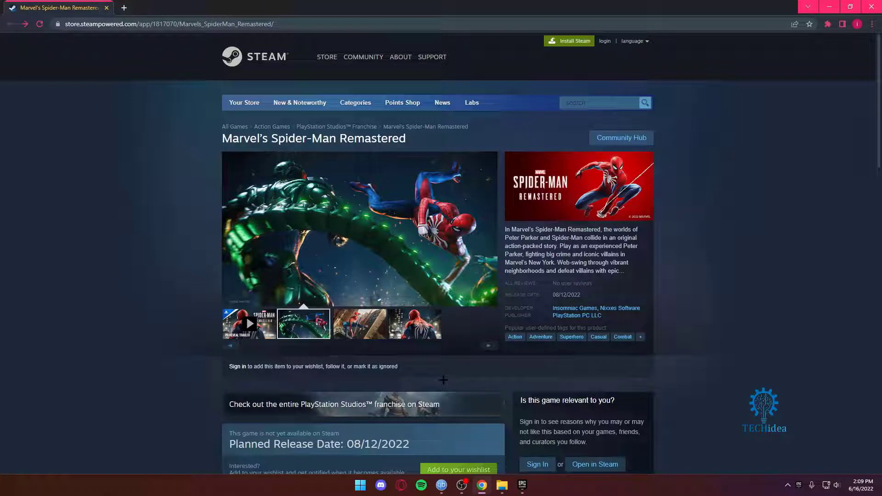
pyautogui.click(359, 324)
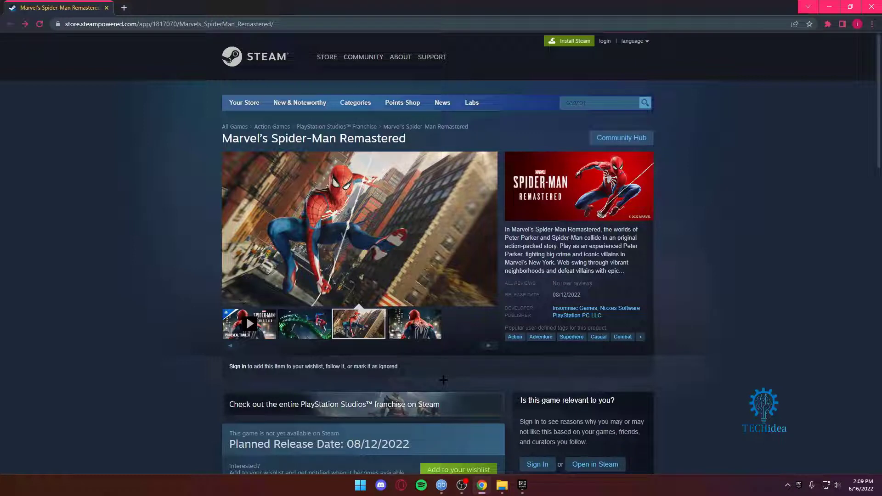
pyautogui.click(414, 324)
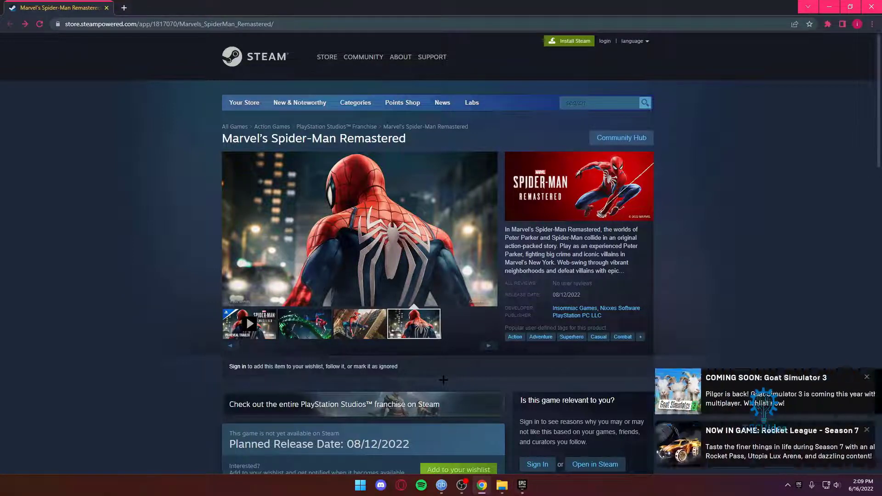
pyautogui.click(304, 324)
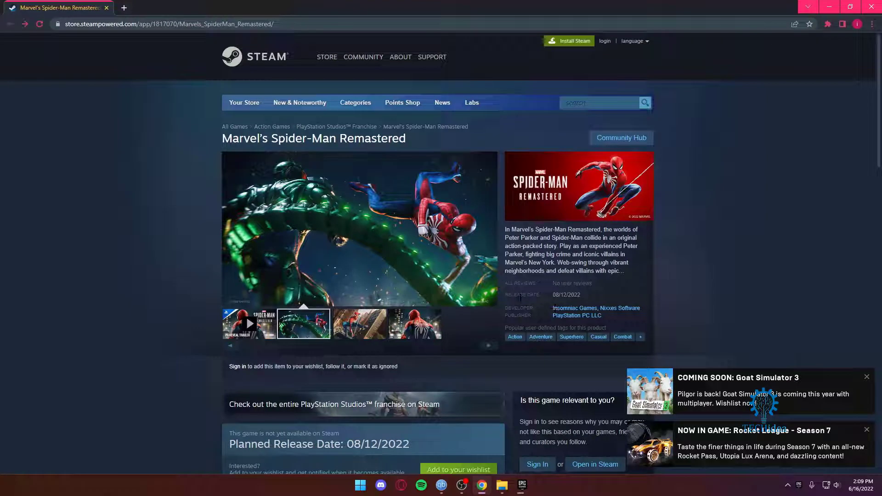
pyautogui.click(358, 324)
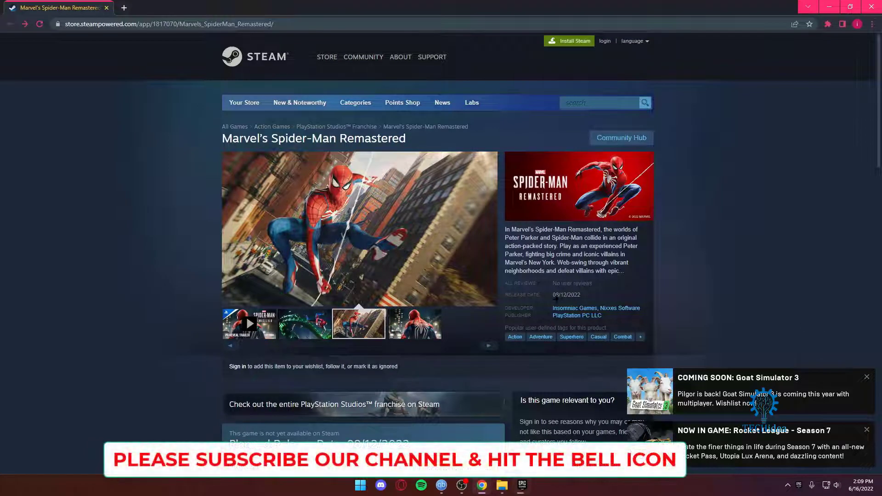
pyautogui.click(415, 324)
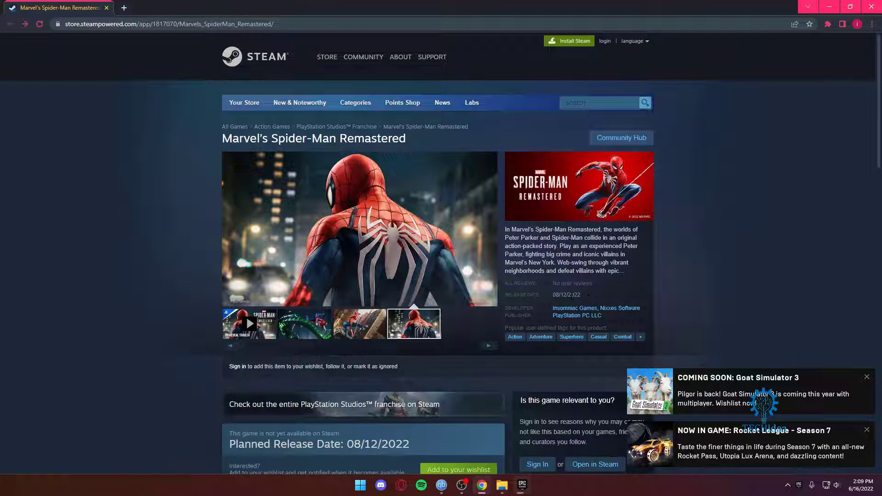
pyautogui.click(304, 324)
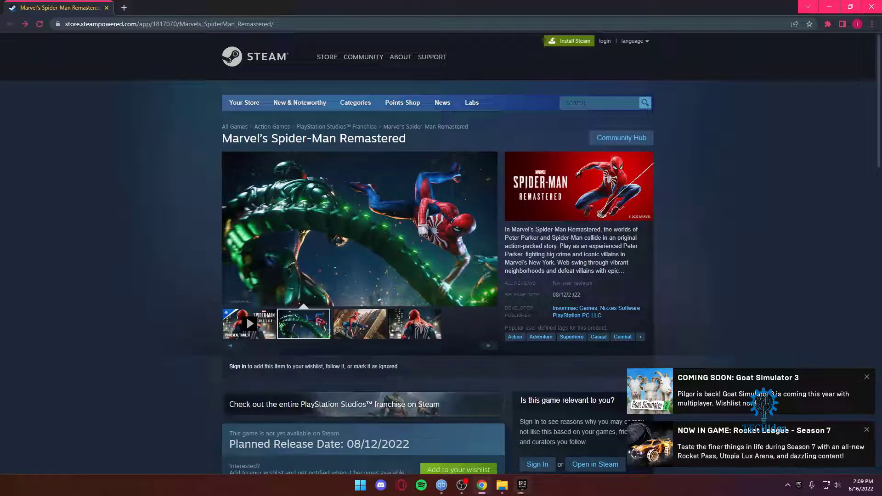
pyautogui.click(868, 485)
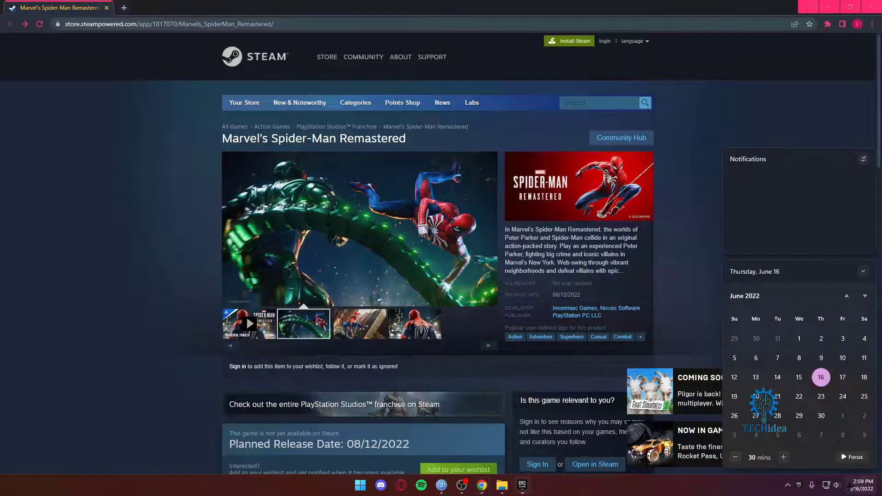
pyautogui.click(865, 296)
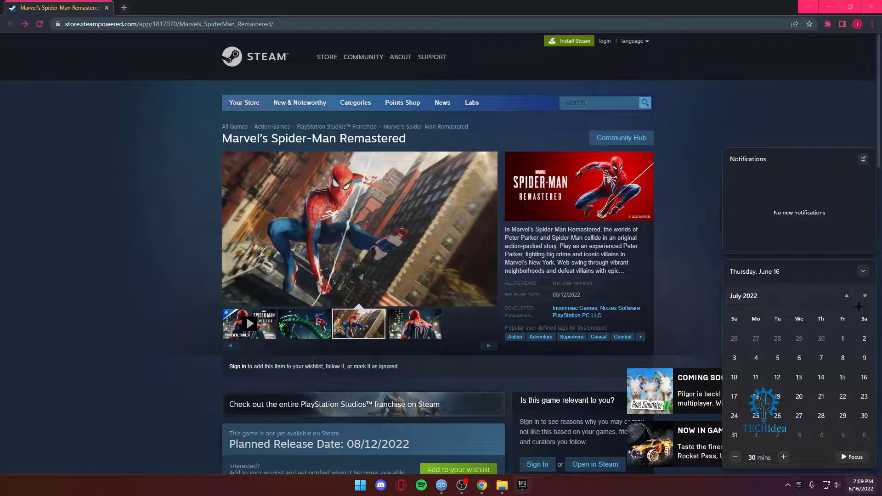
pyautogui.click(864, 297)
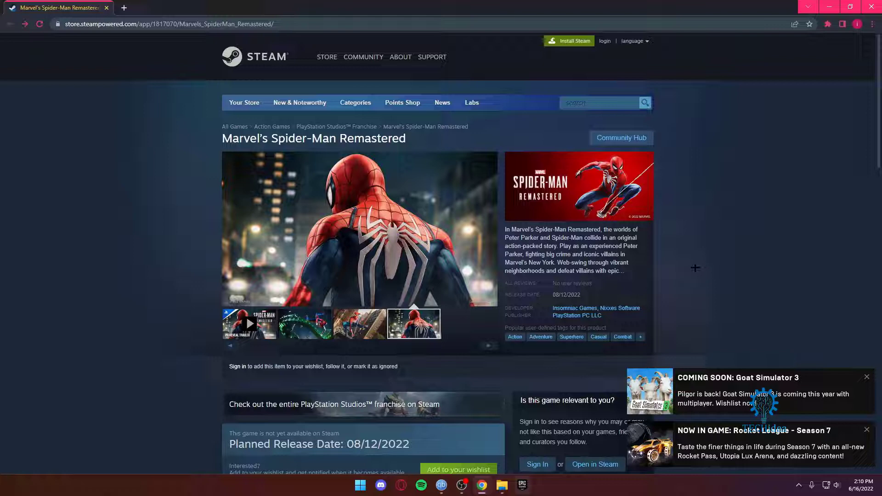
pyautogui.click(304, 324)
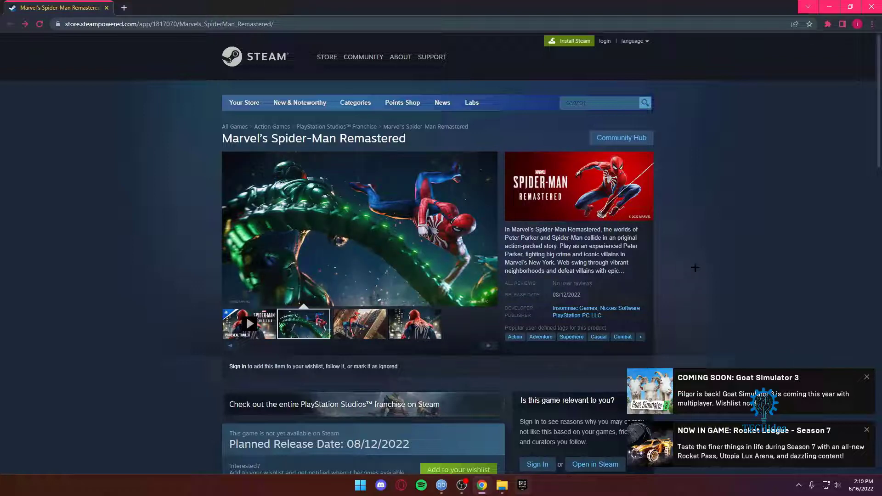
pyautogui.click(359, 323)
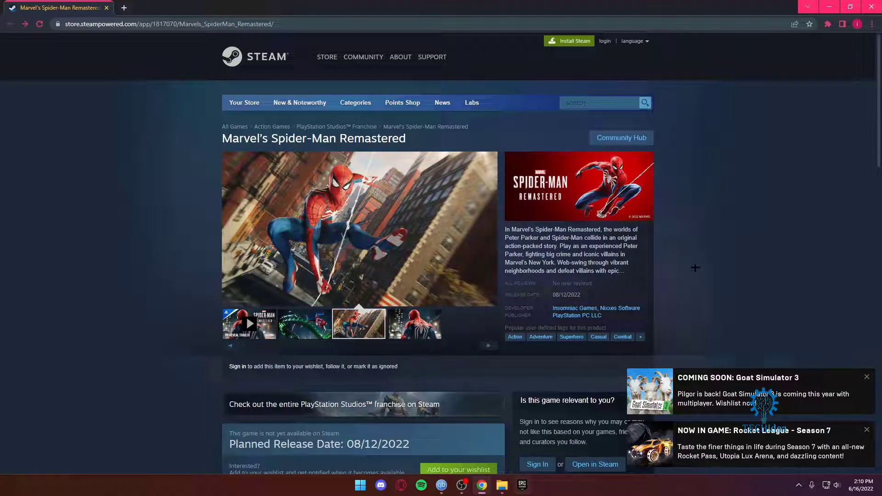
pyautogui.click(415, 324)
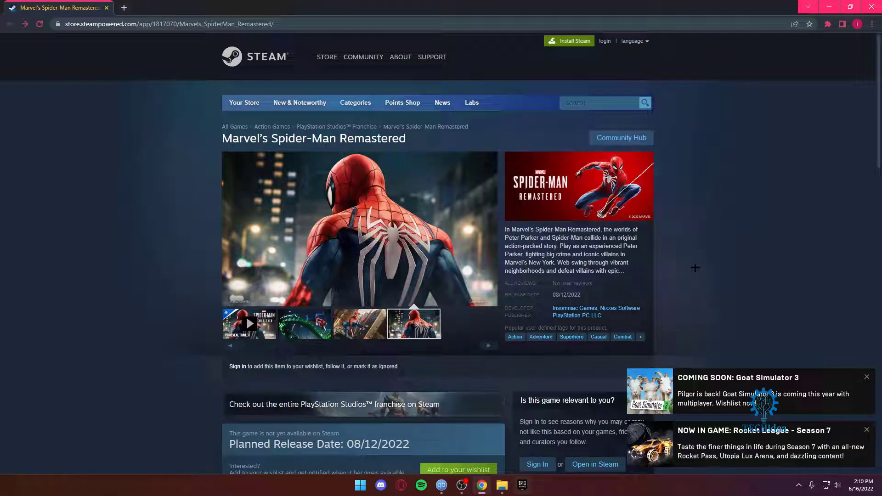
pyautogui.click(303, 324)
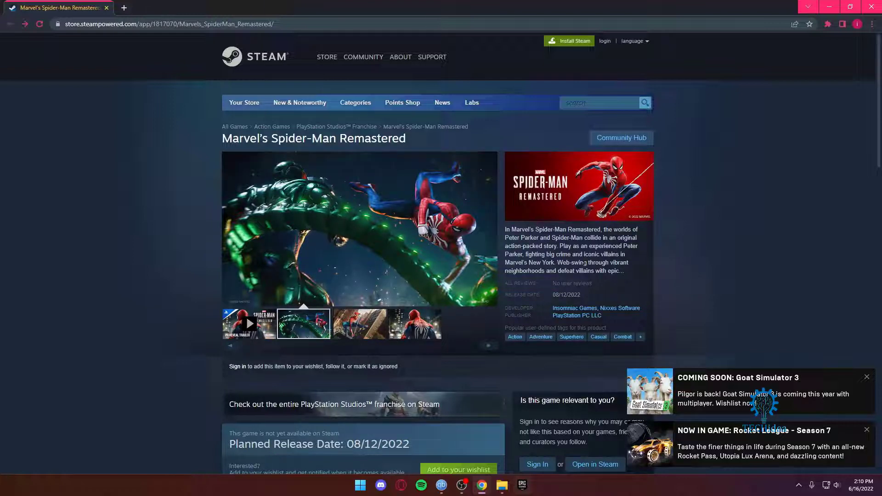
pyautogui.click(358, 323)
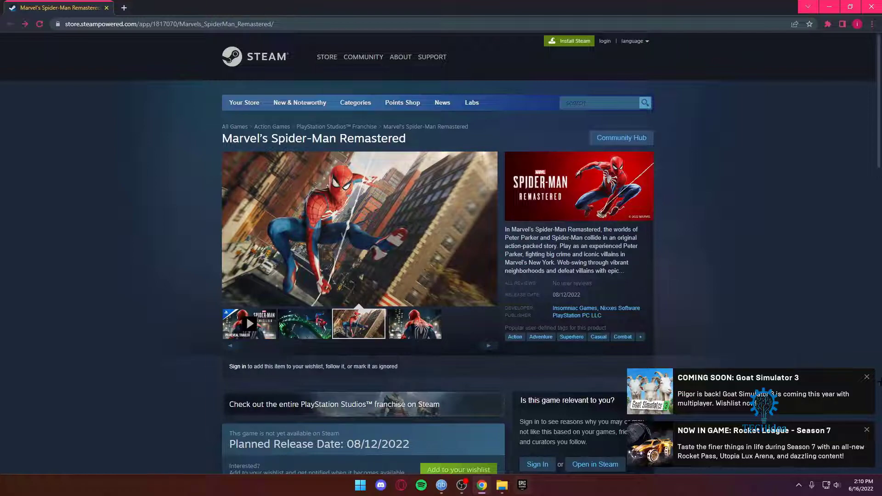
pyautogui.scroll(-3)
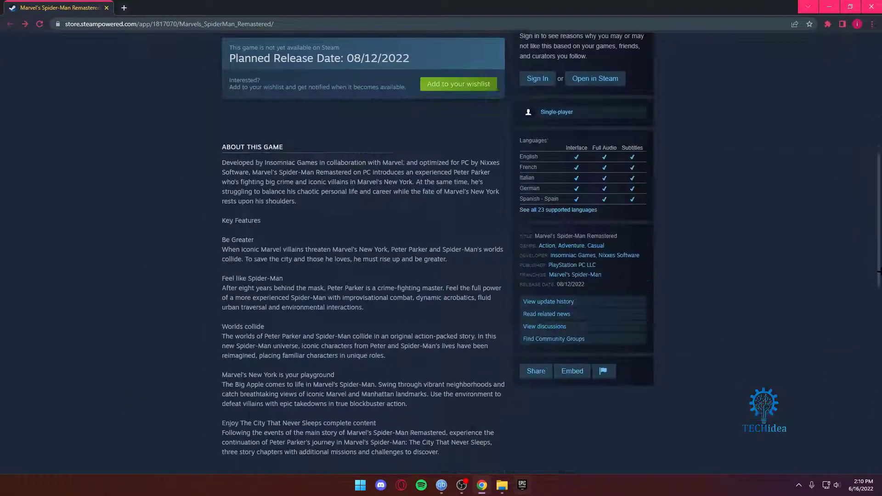
pyautogui.scroll(3)
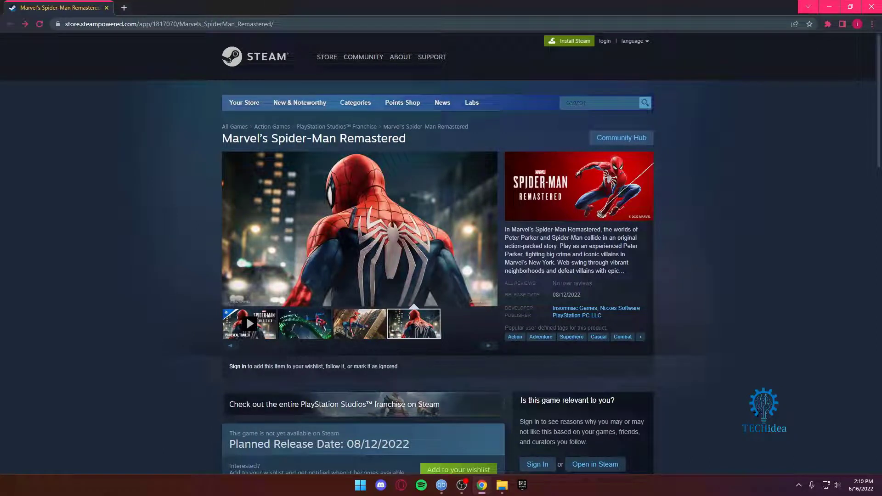
pyautogui.click(304, 323)
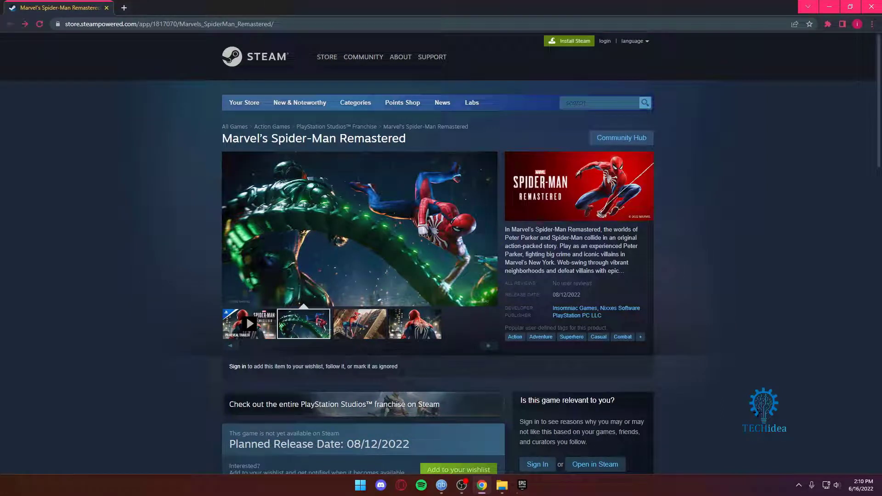
pyautogui.click(359, 324)
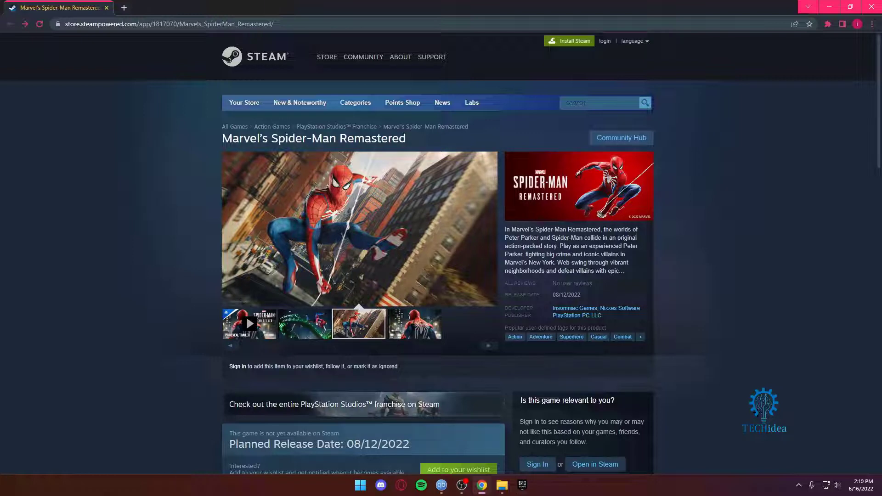
pyautogui.click(415, 324)
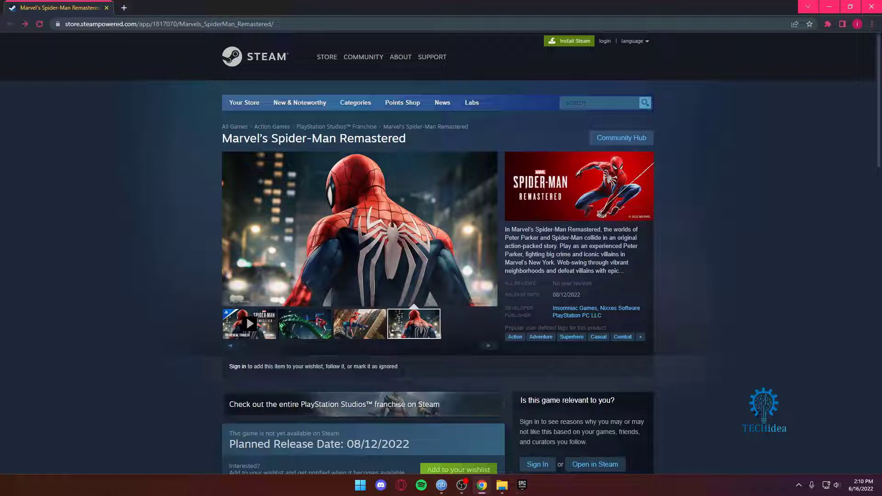
pyautogui.click(304, 324)
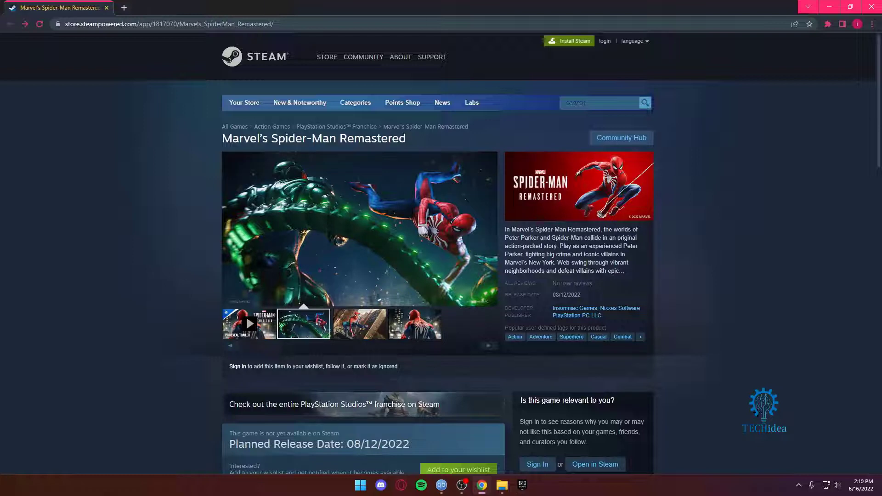
pyautogui.click(358, 323)
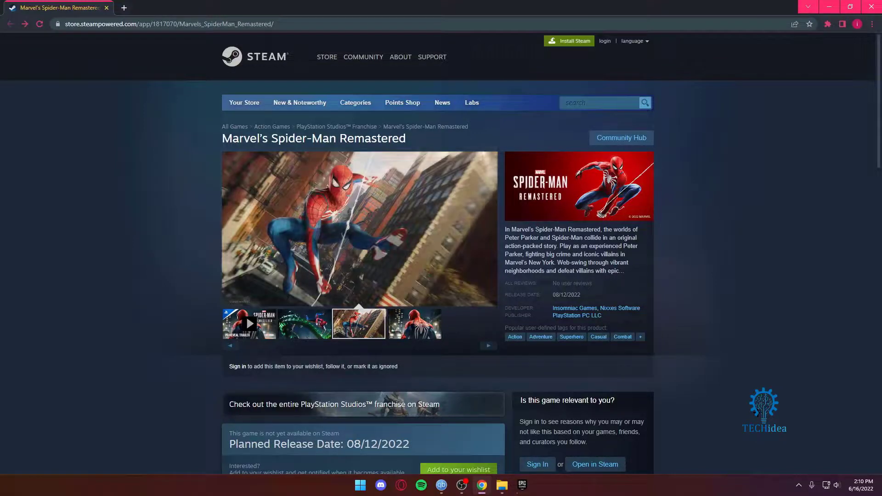